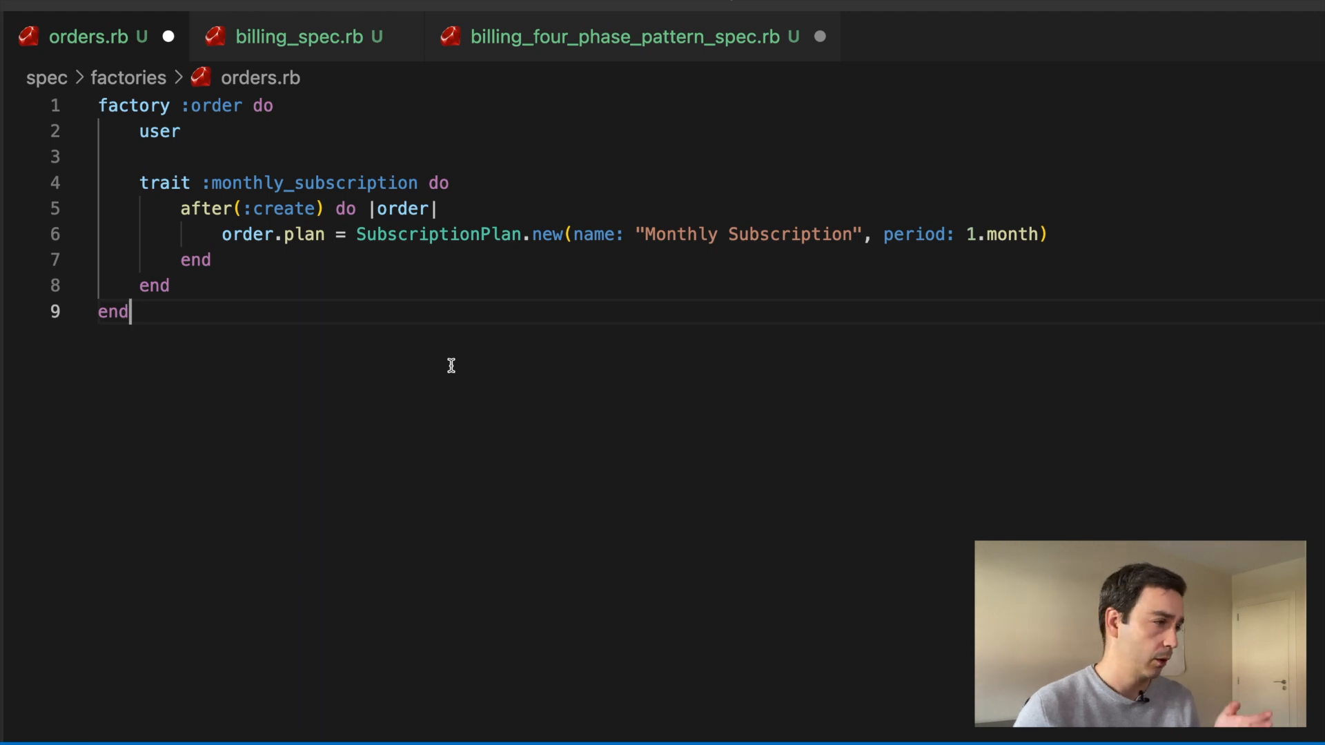
pyautogui.moveTo(241, 164)
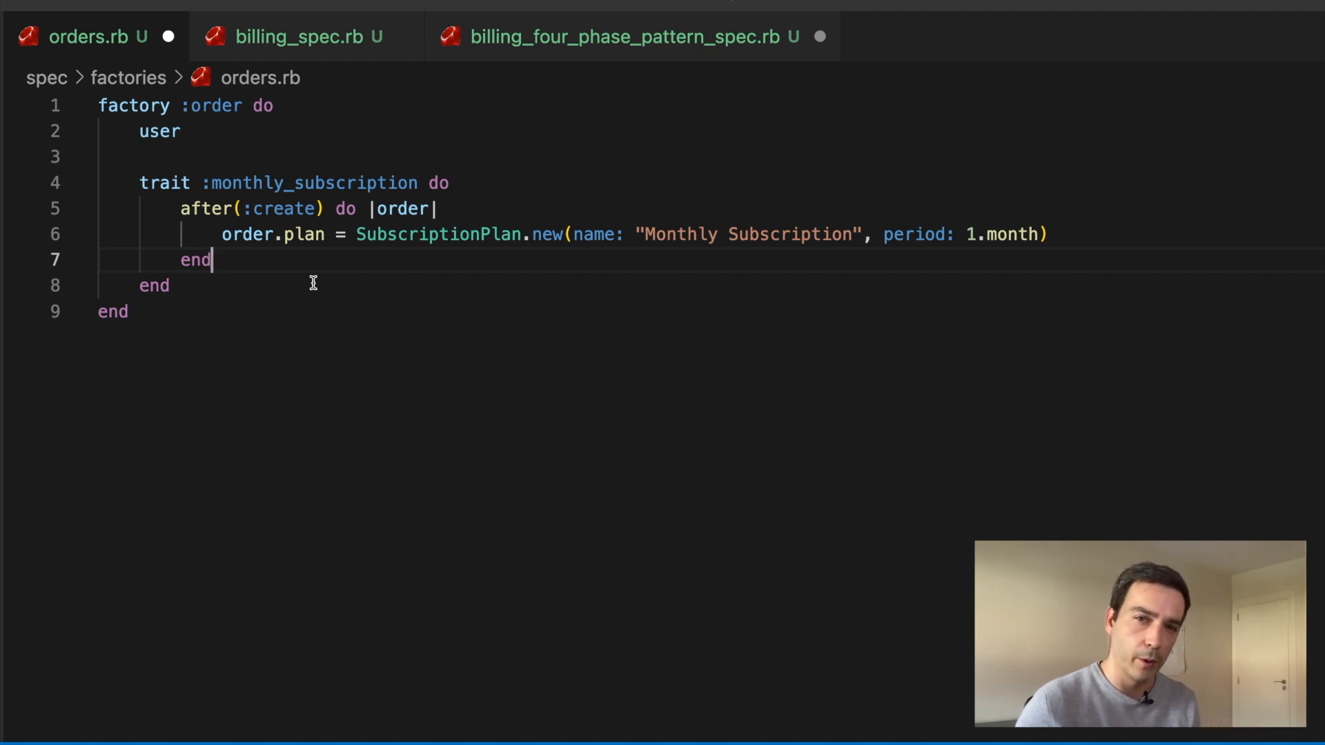
pyautogui.moveTo(290, 35)
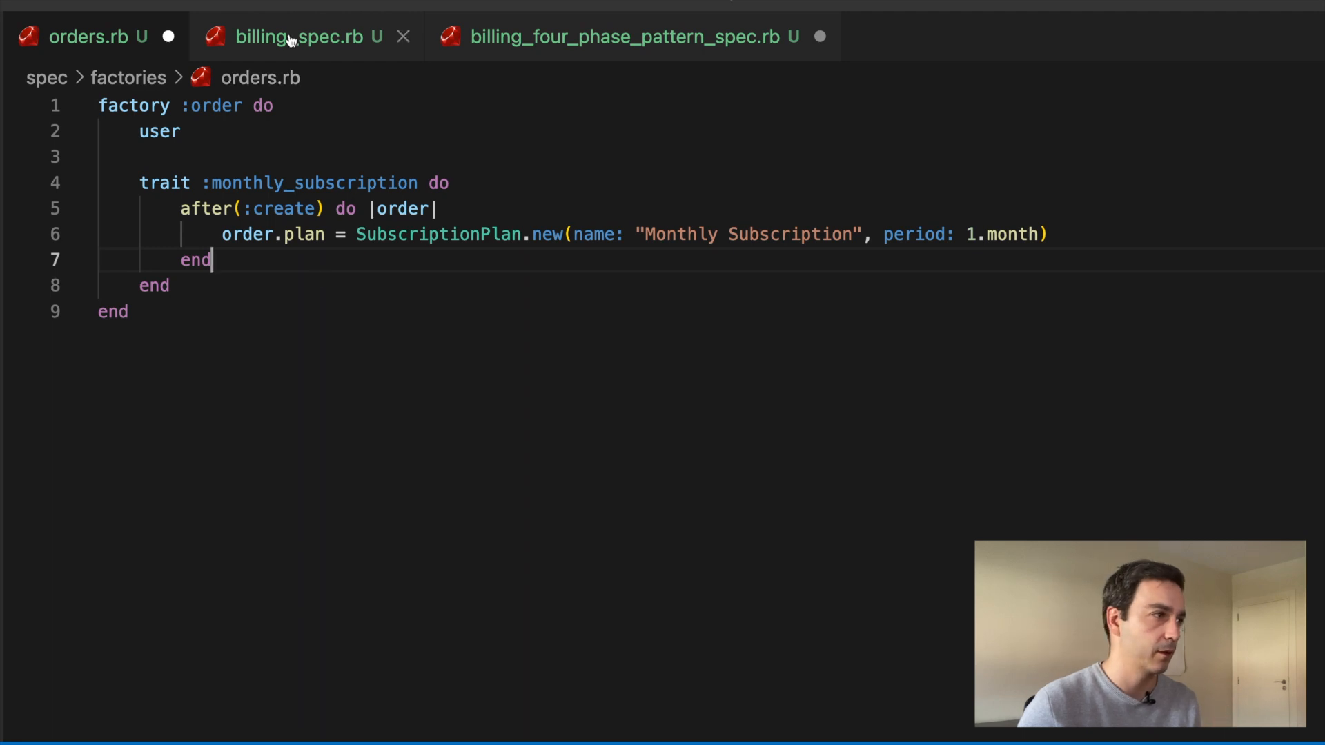
# Step: Show billing_spec.rb with its Orders::Biller invoice specs for subscription and regular orders
pyautogui.click(299, 36)
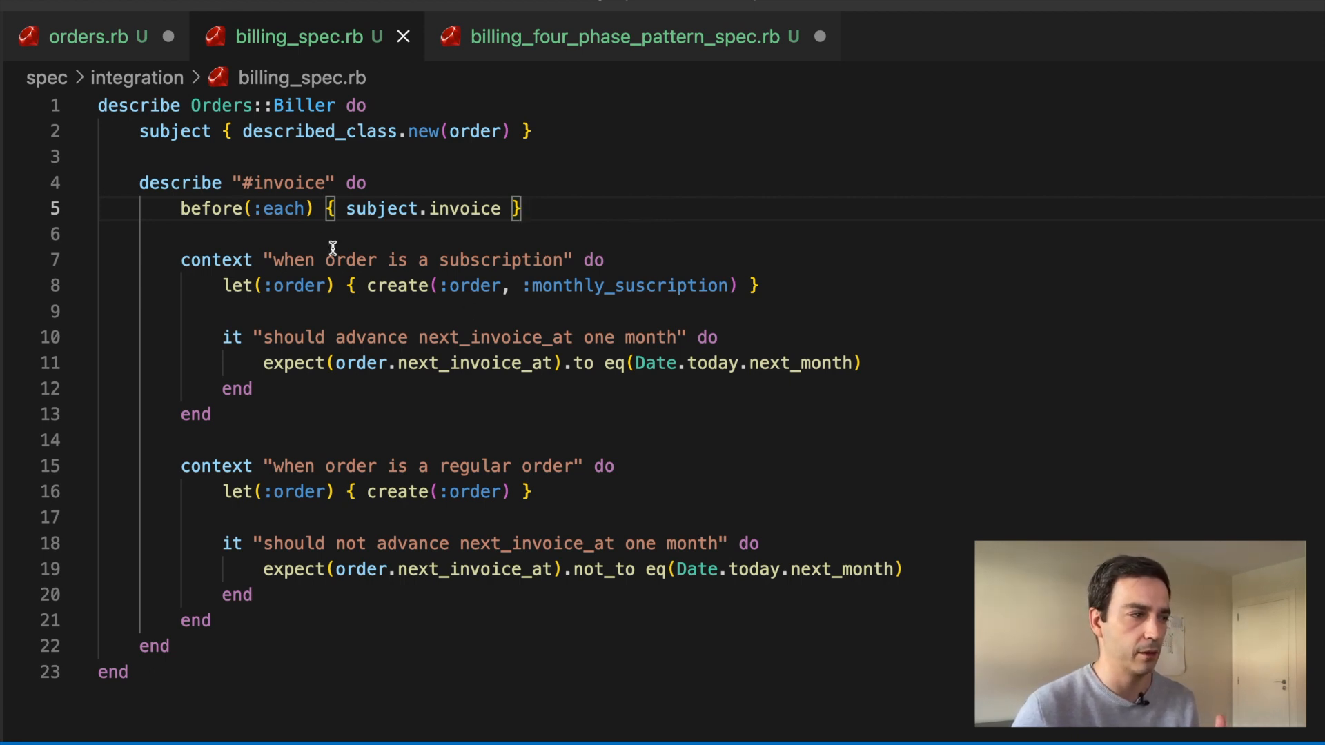
pyautogui.moveTo(340, 254)
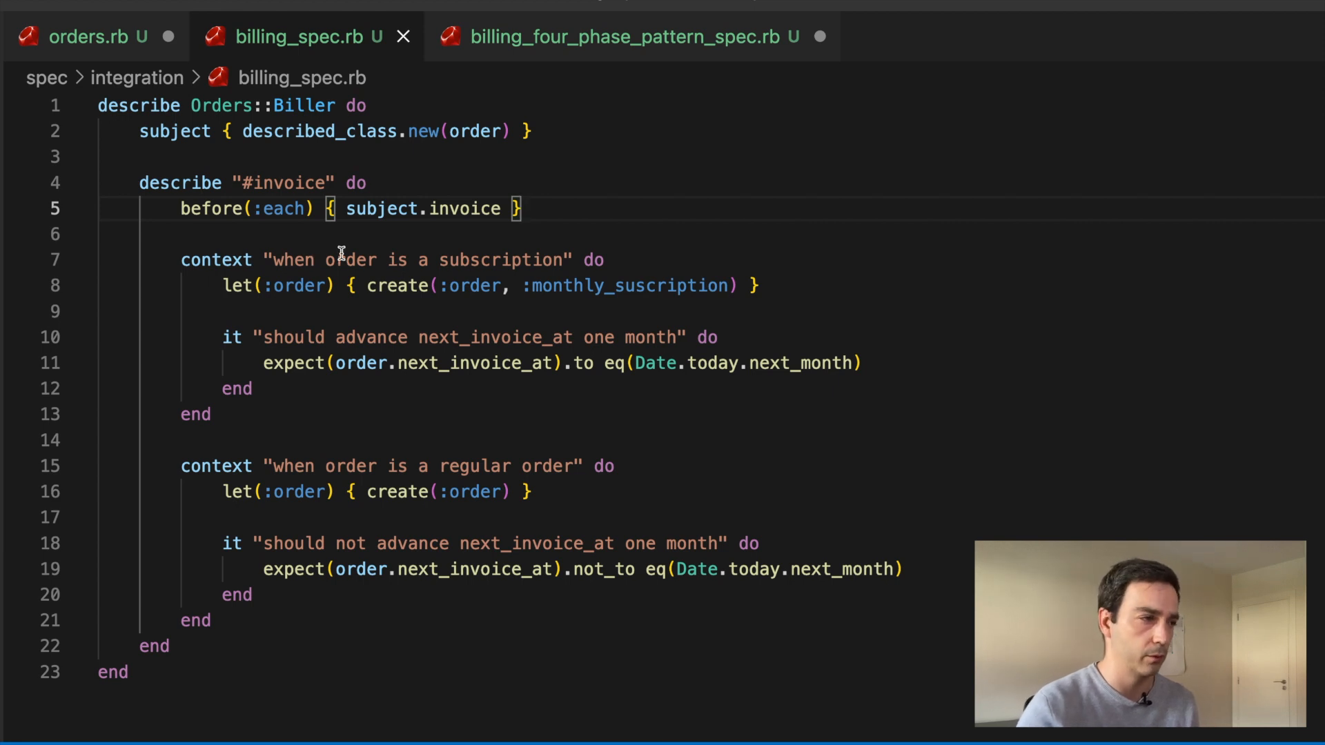
pyautogui.moveTo(326, 308)
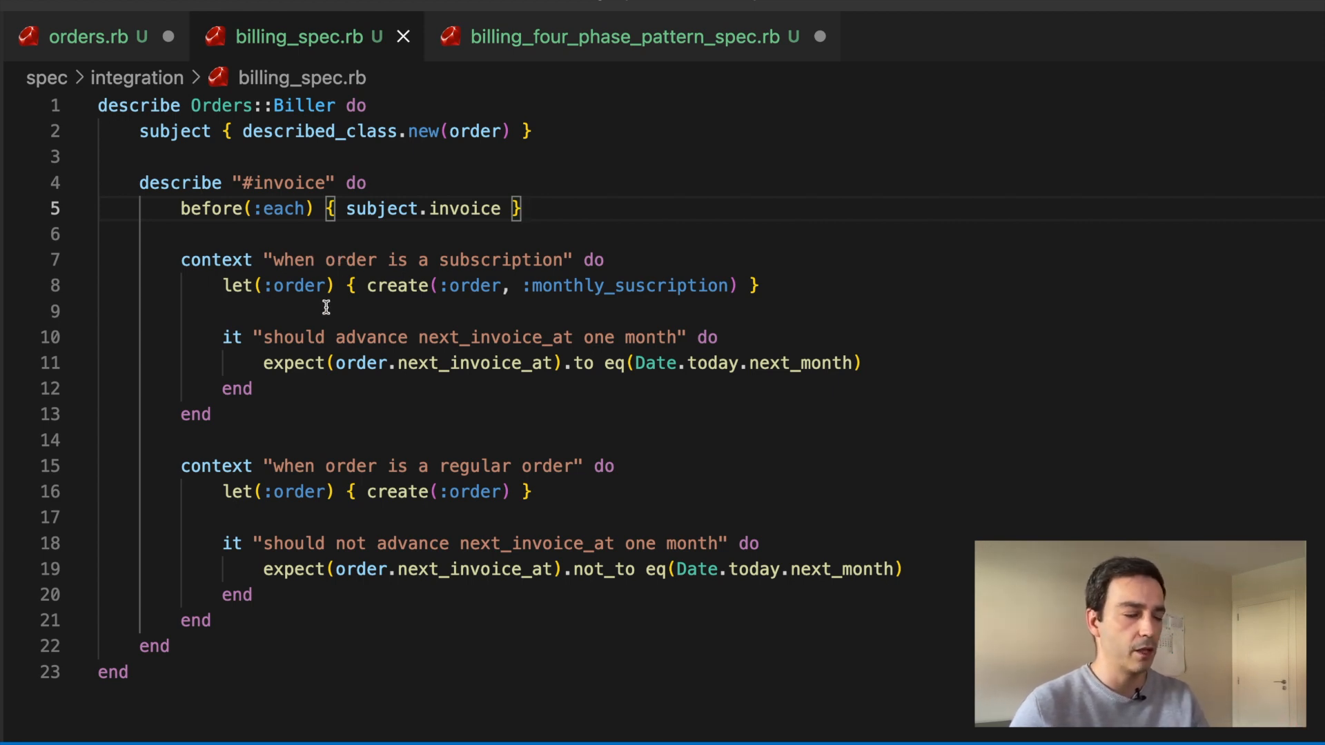
pyautogui.moveTo(363, 373)
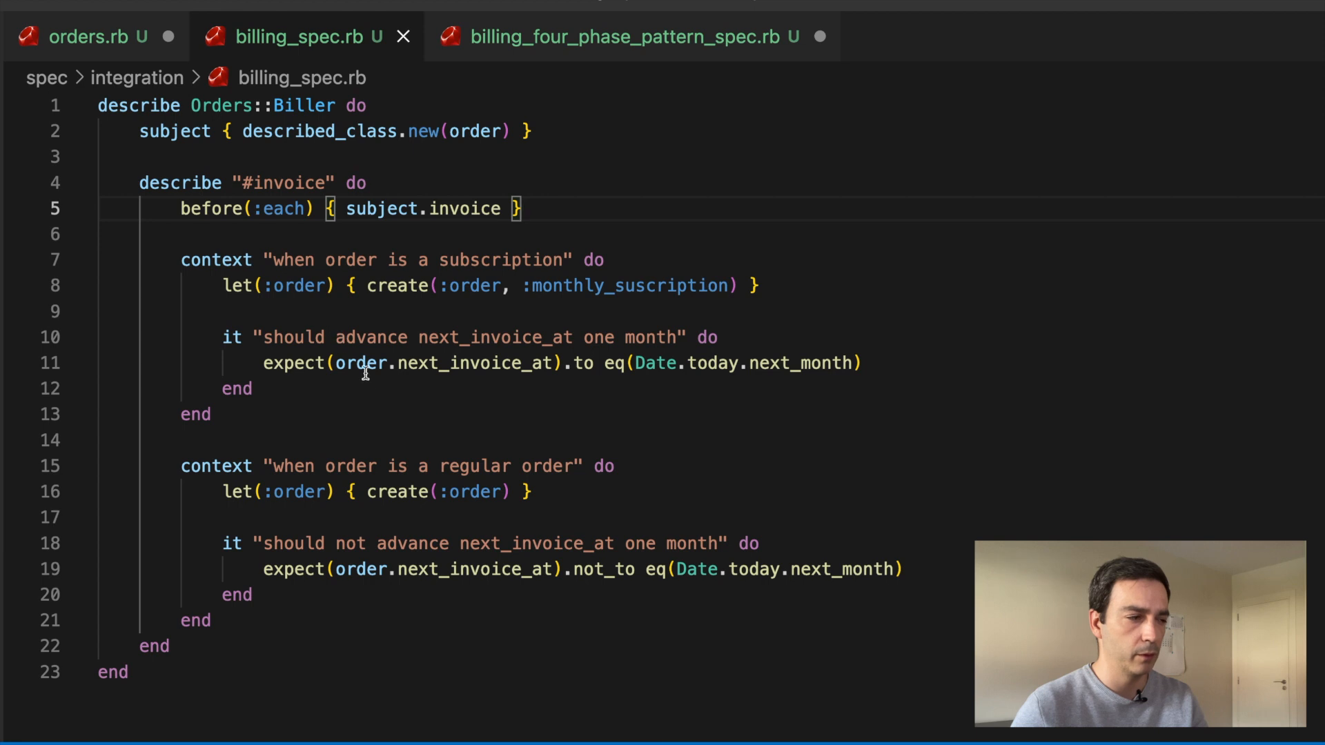
pyautogui.moveTo(307, 270)
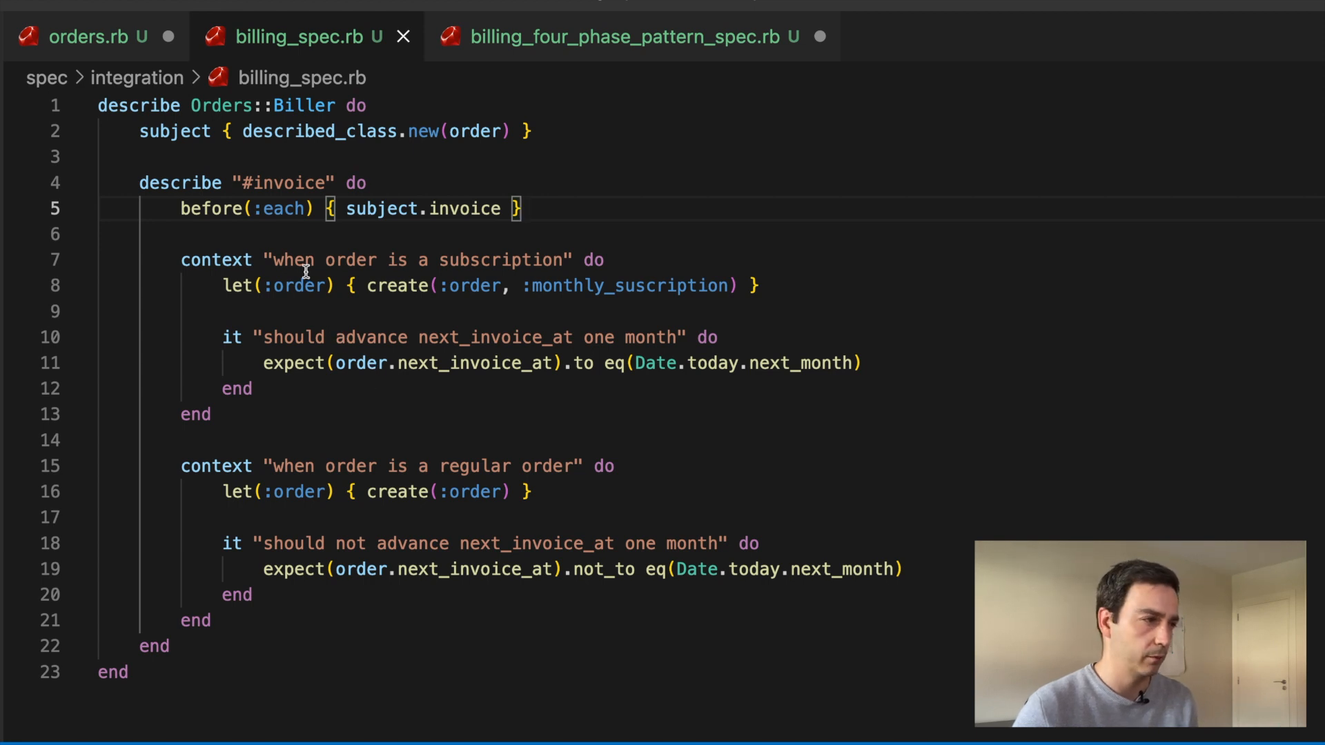
pyautogui.moveTo(598, 258)
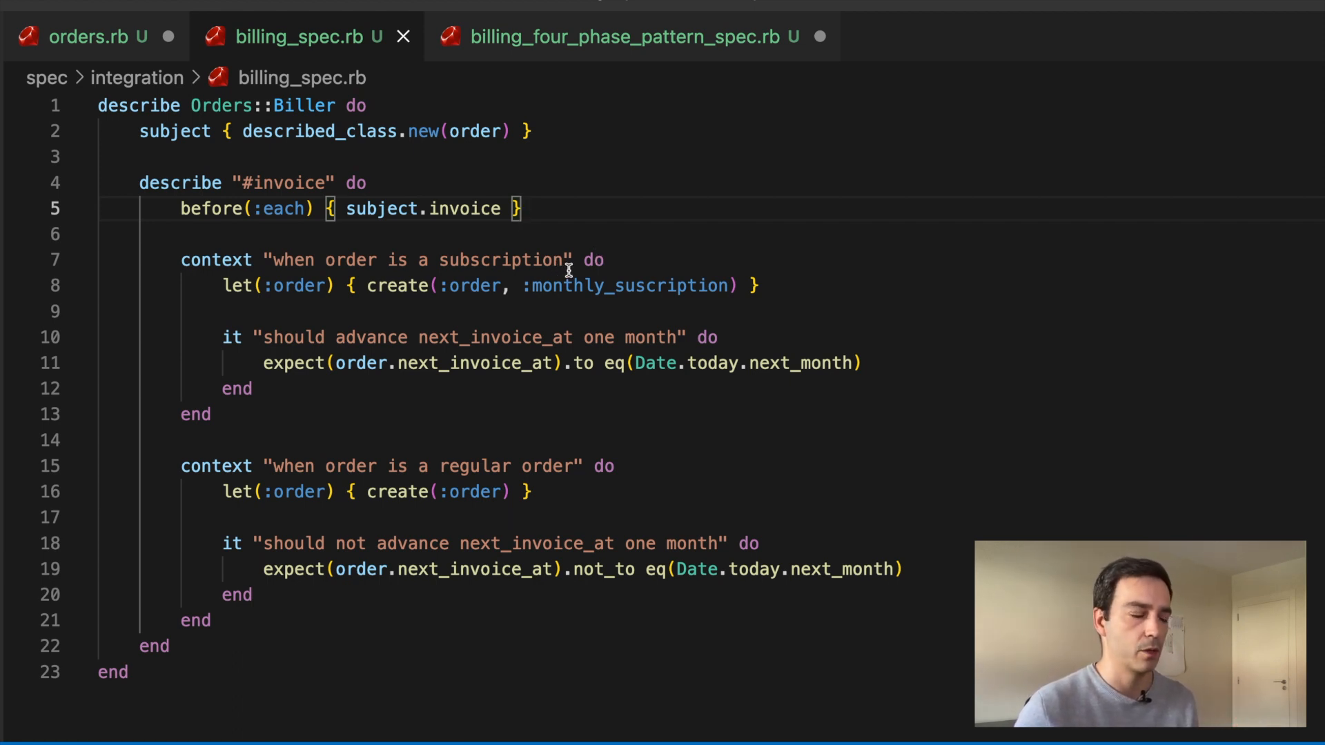
pyautogui.moveTo(601, 240)
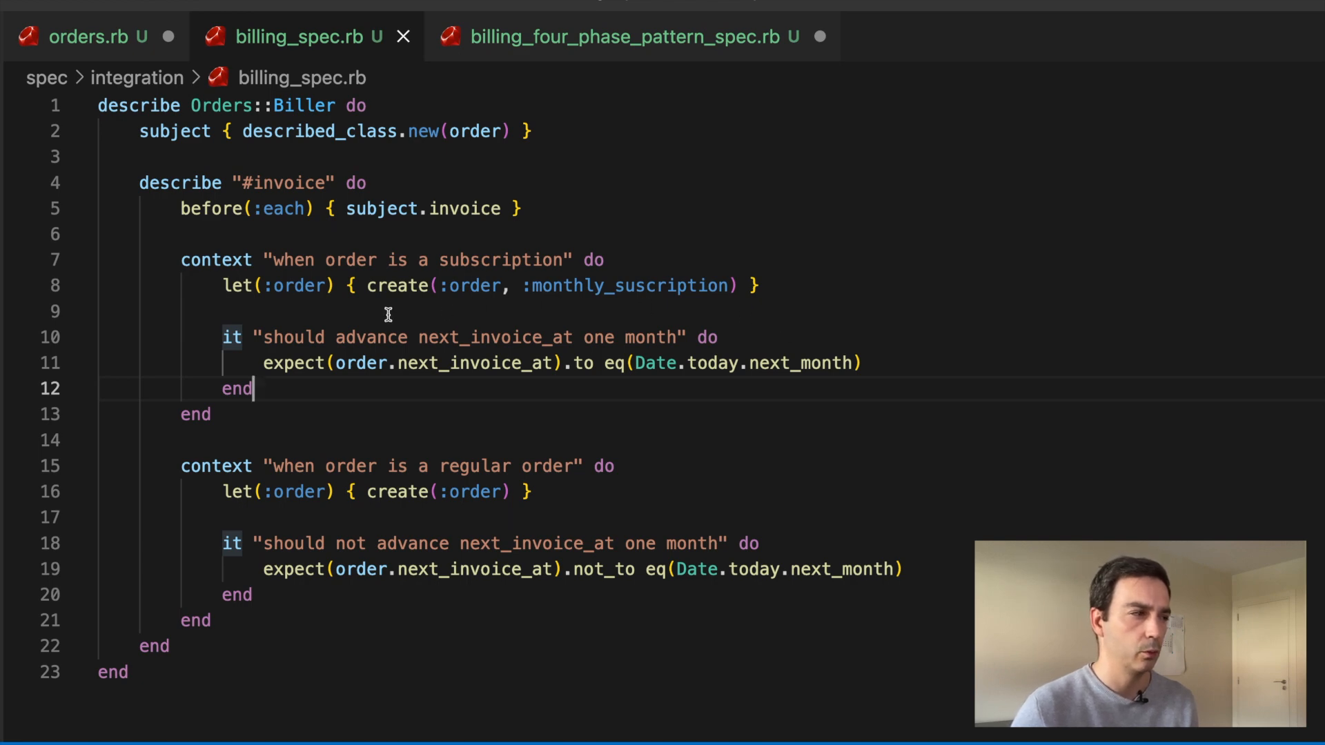
pyautogui.moveTo(236, 132)
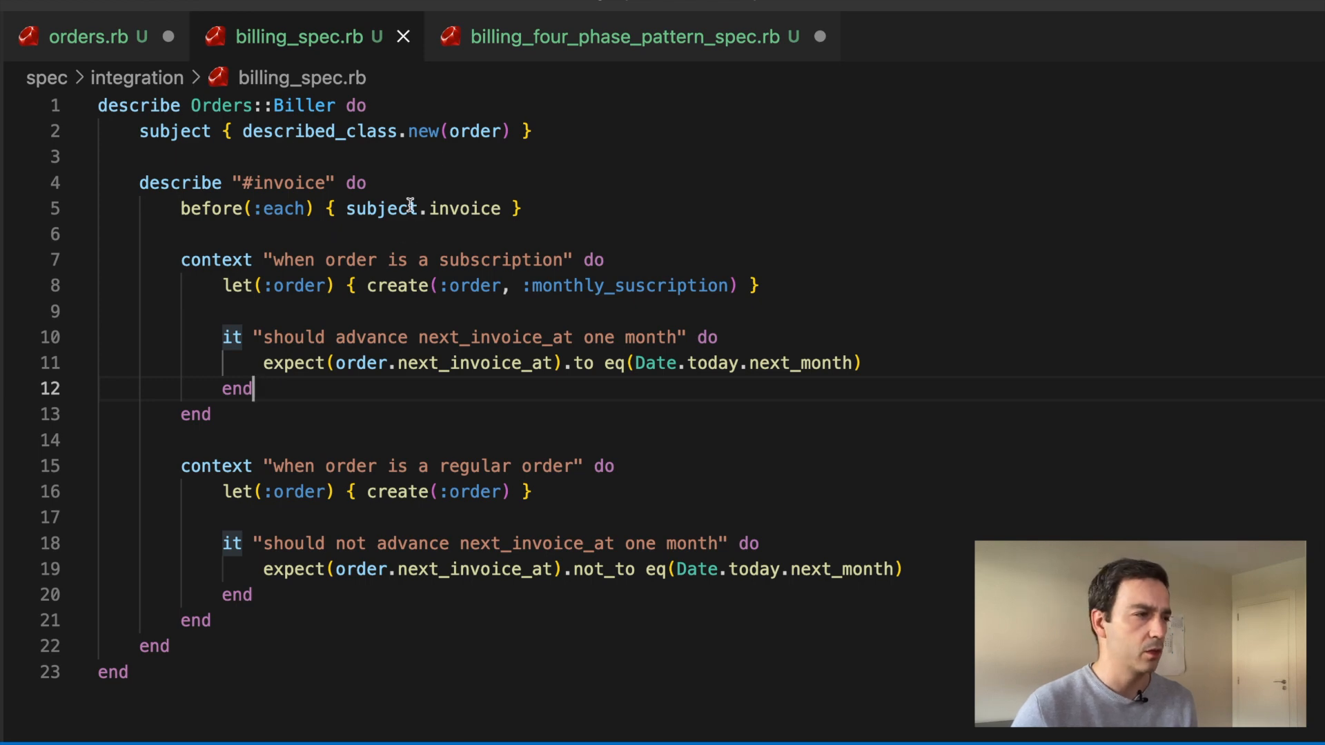
pyautogui.moveTo(682, 133)
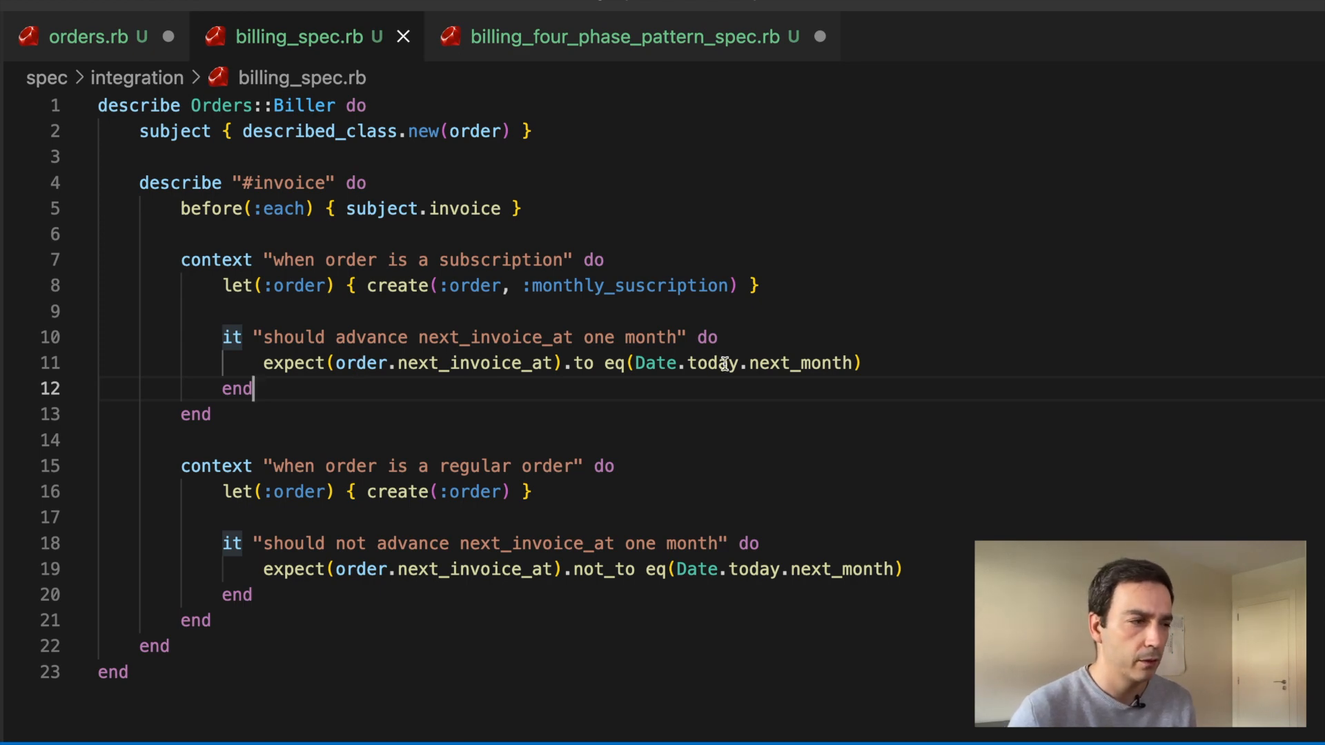
pyautogui.moveTo(714, 336)
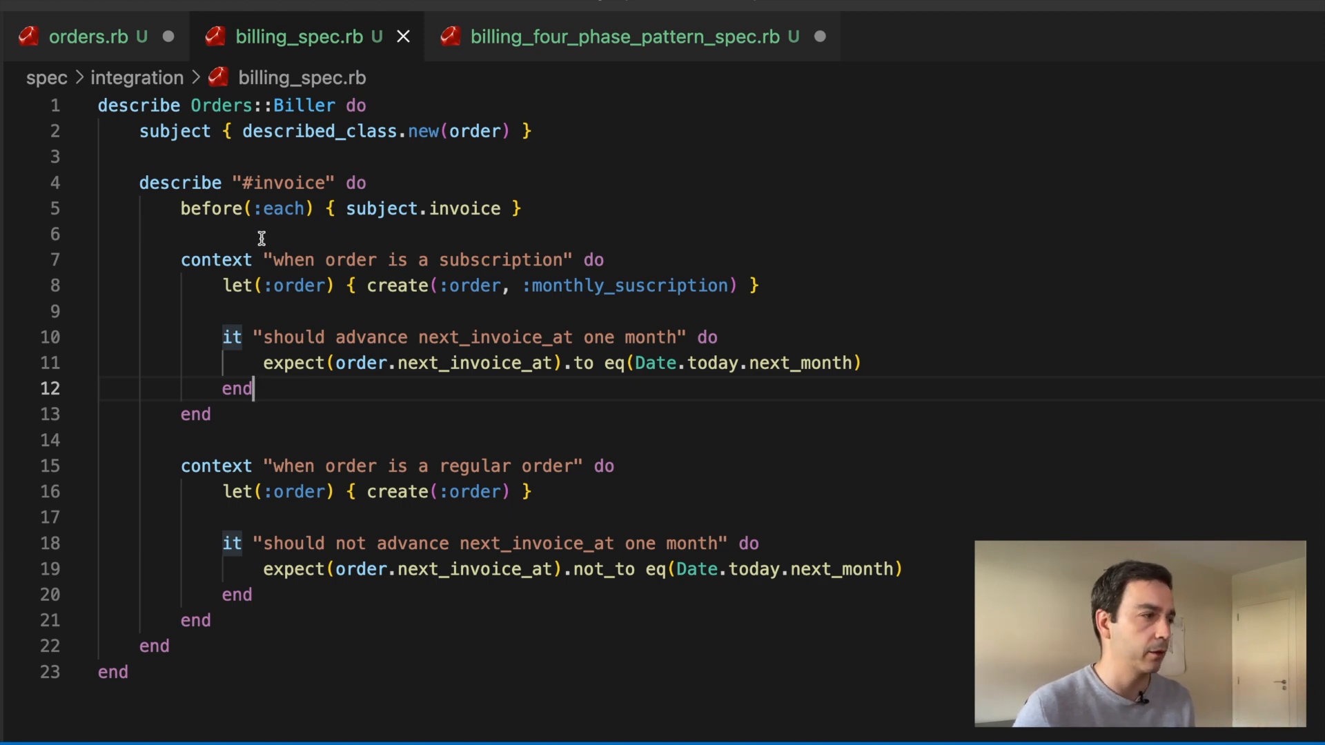
pyautogui.moveTo(588, 212)
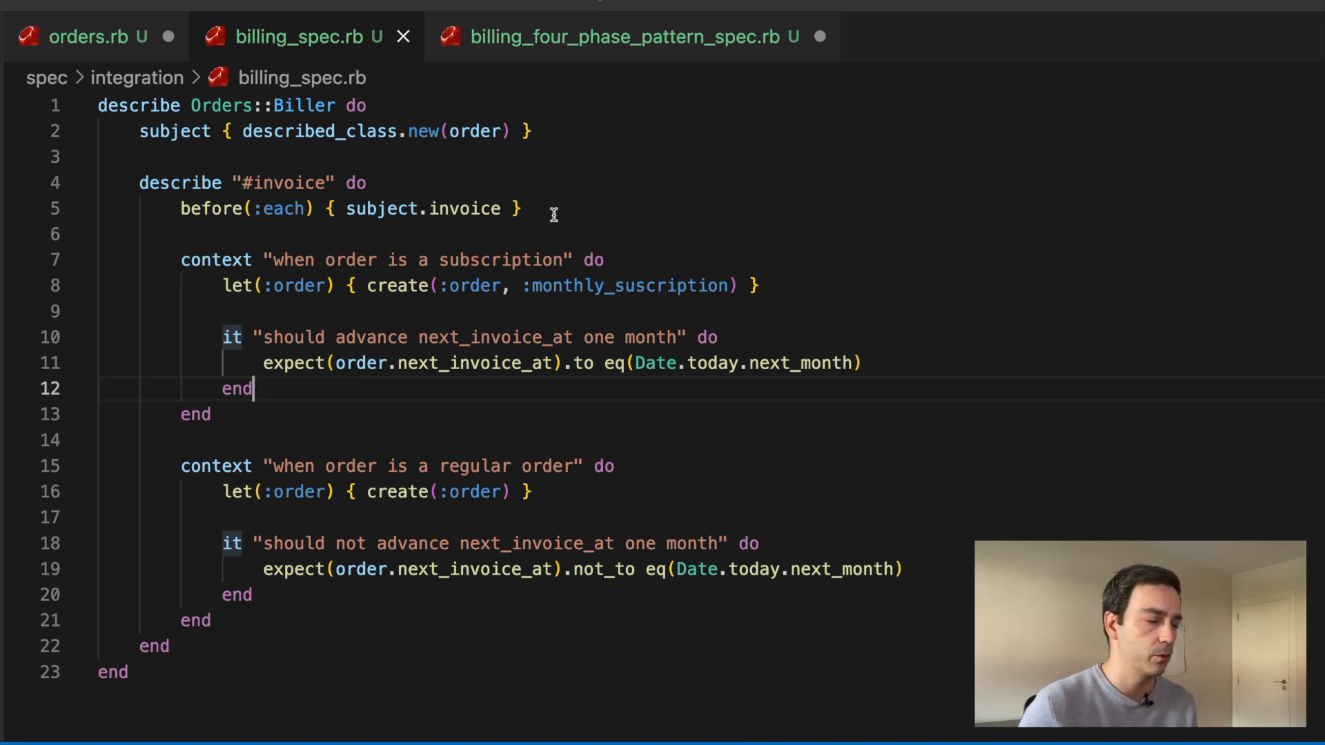
pyautogui.moveTo(486, 246)
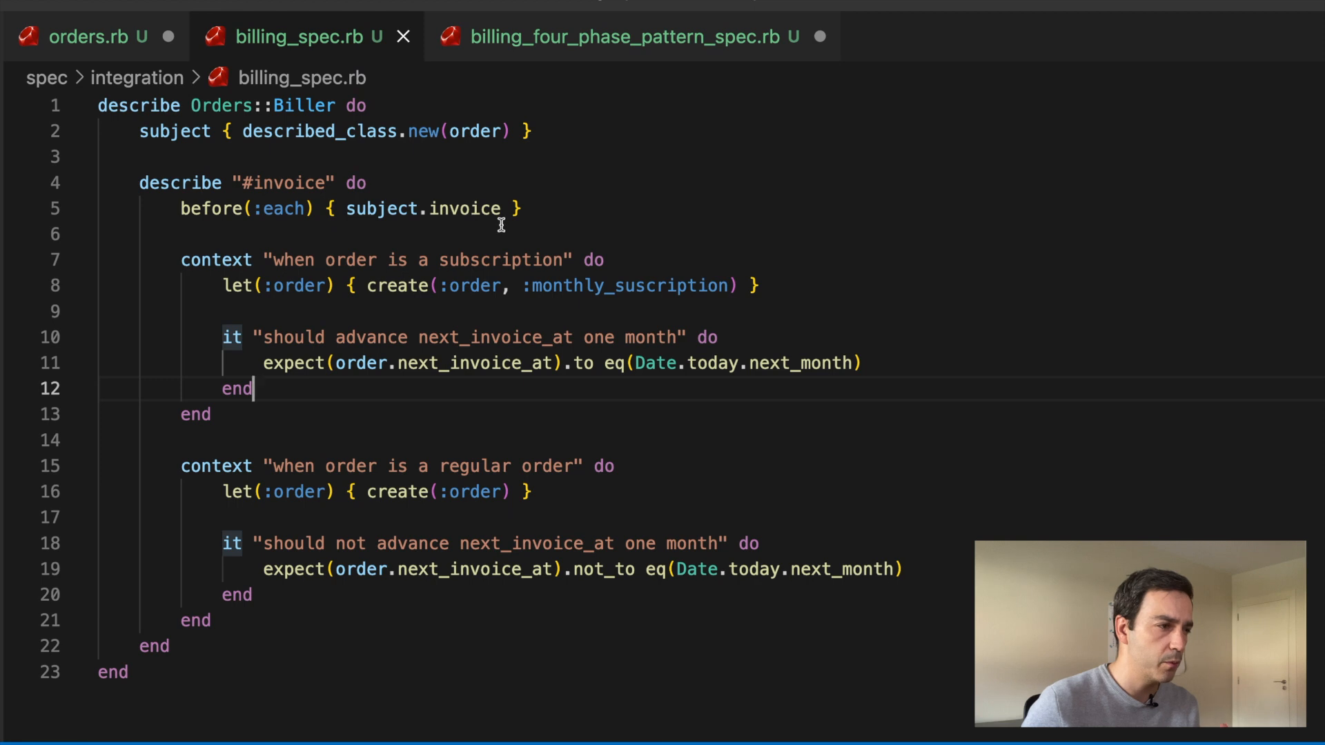
pyautogui.moveTo(407, 374)
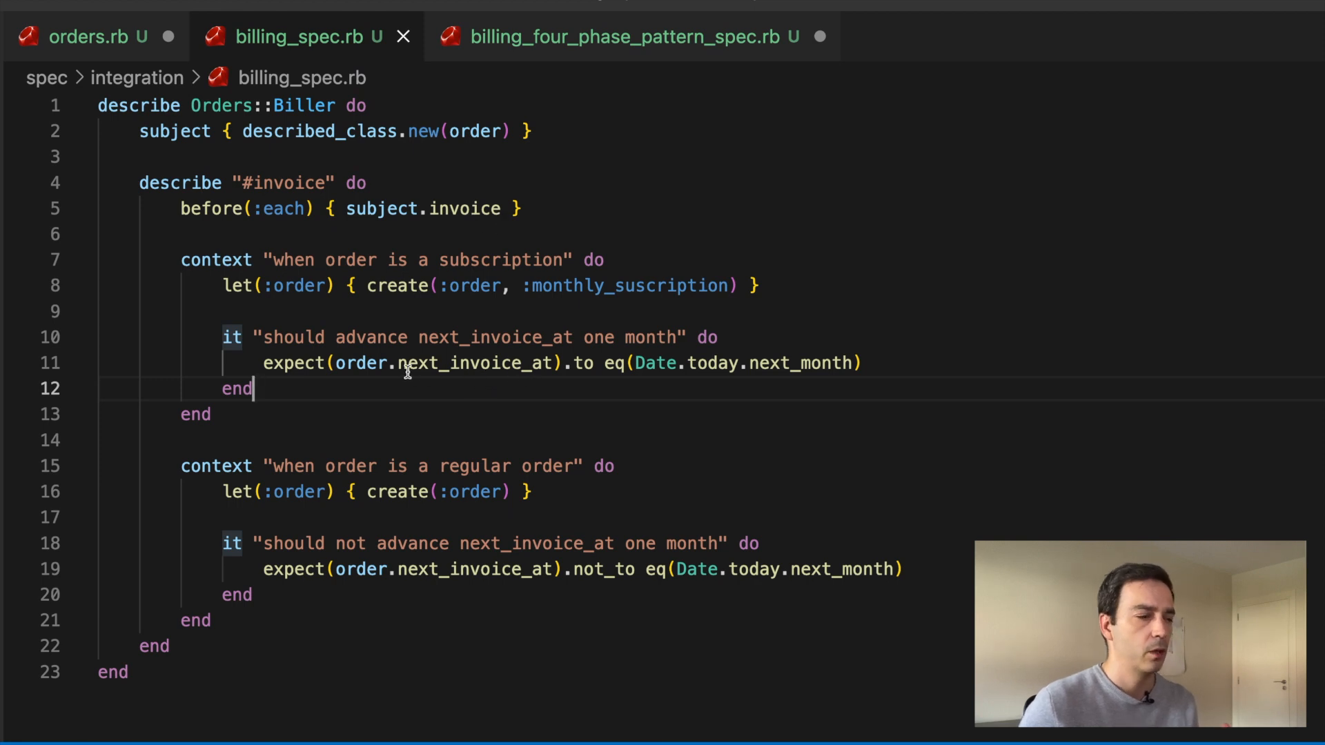
pyautogui.moveTo(680, 361)
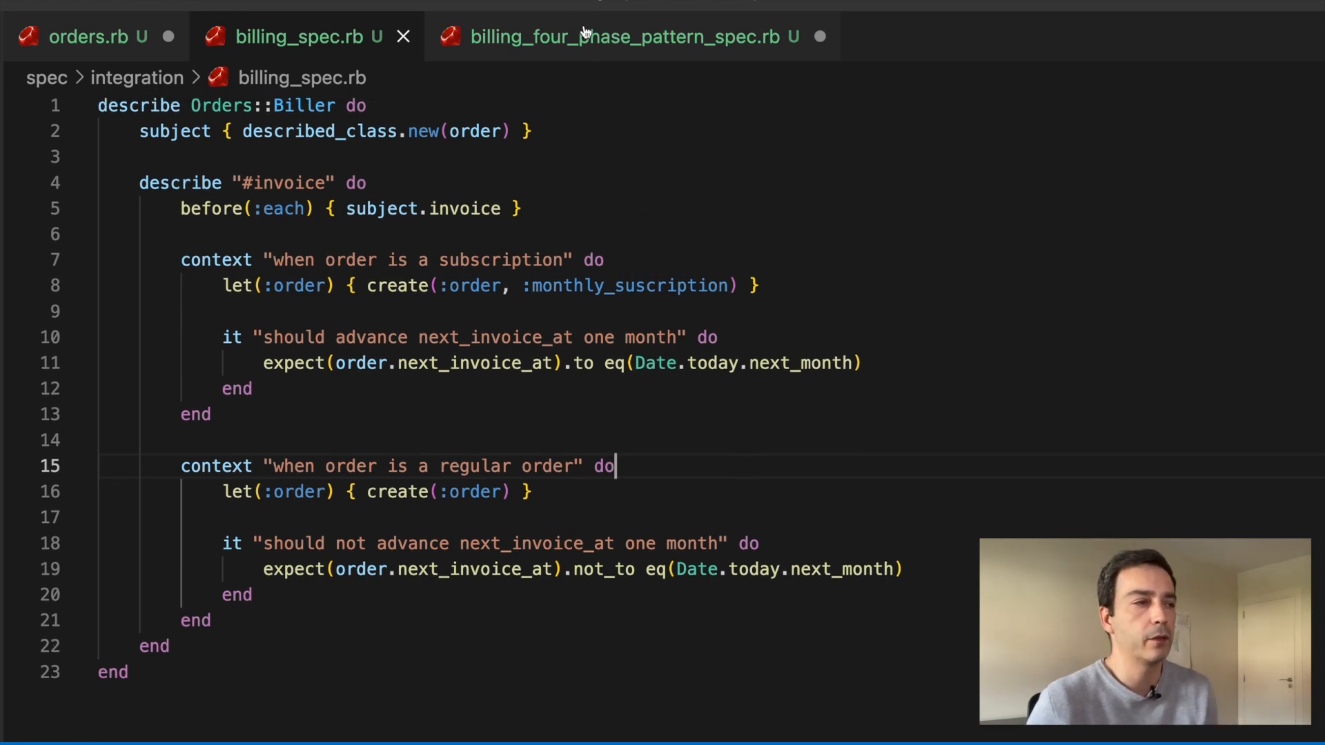
# Step: Show billing_four_phase_pattern_spec.rb with its explicit SETUP, EXERCISE and VERIFICATION phases
pyautogui.click(621, 35)
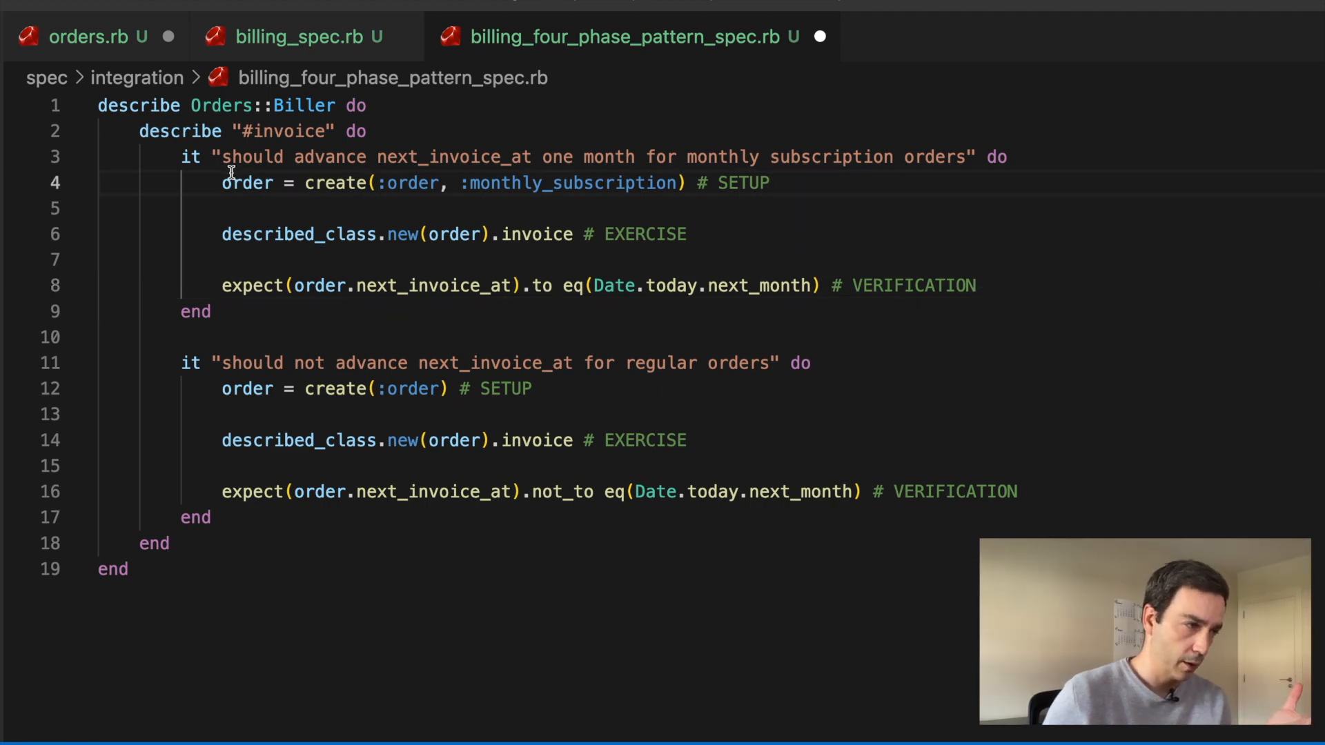
pyautogui.moveTo(617, 186)
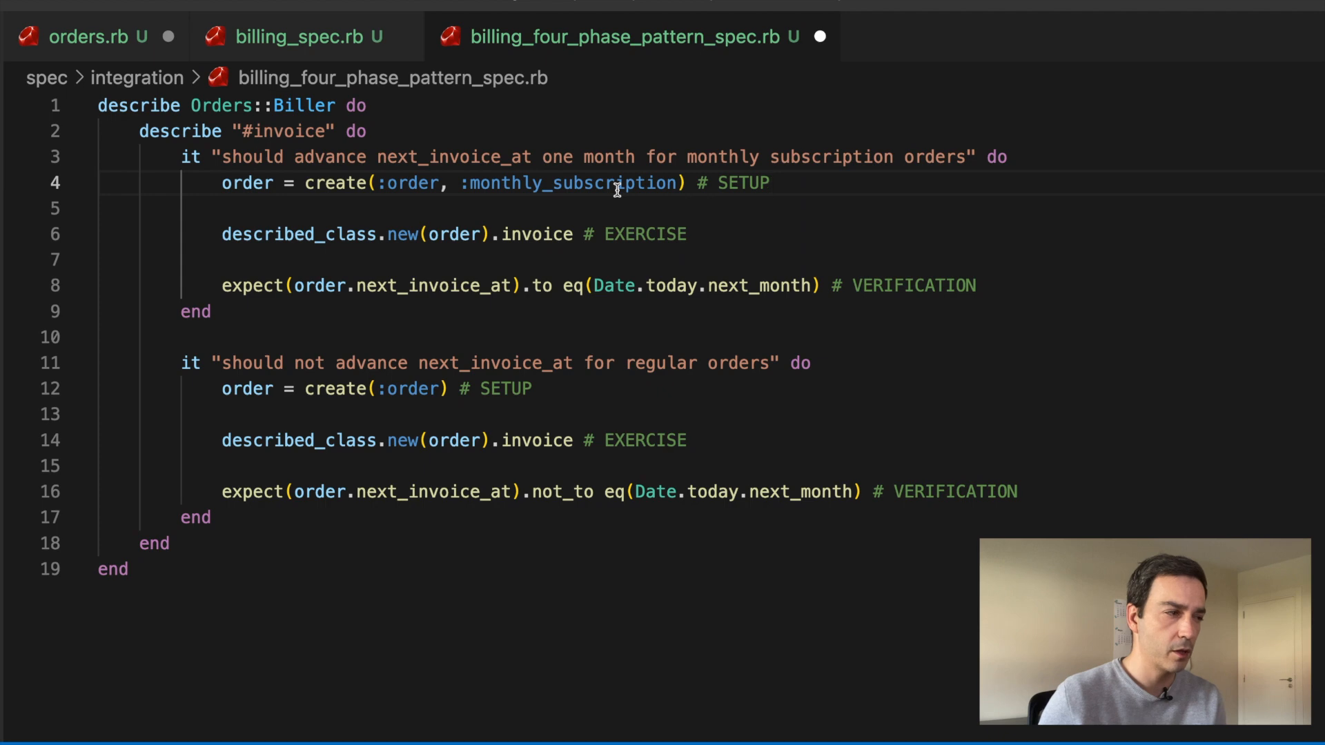
pyautogui.moveTo(542, 235)
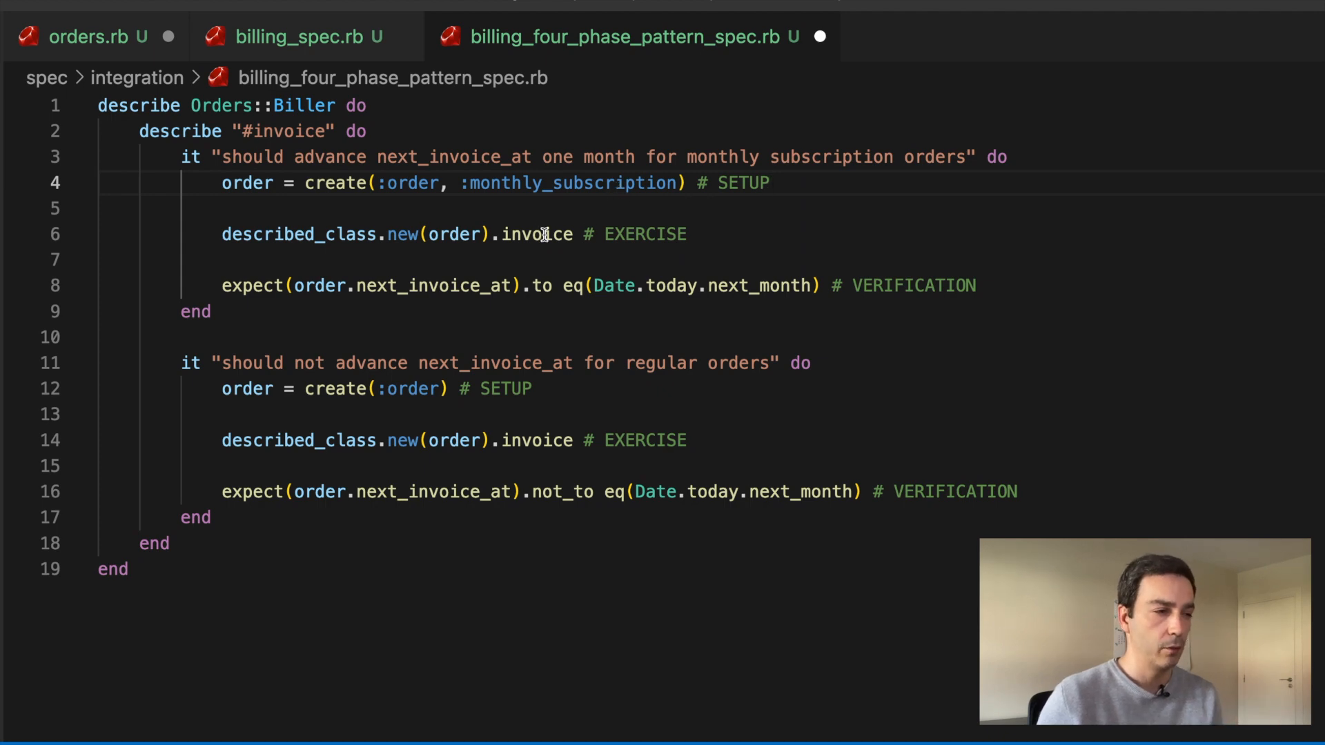
pyautogui.moveTo(697, 235)
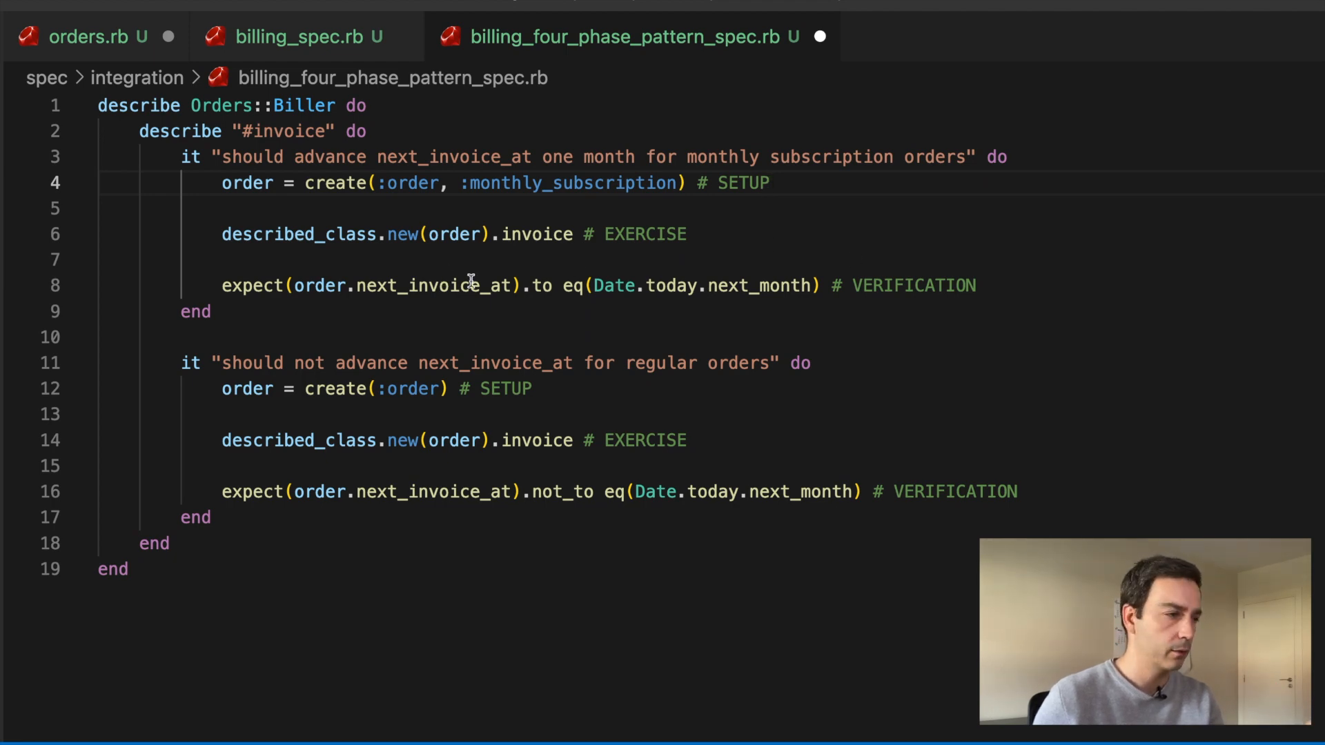
pyautogui.moveTo(326, 285)
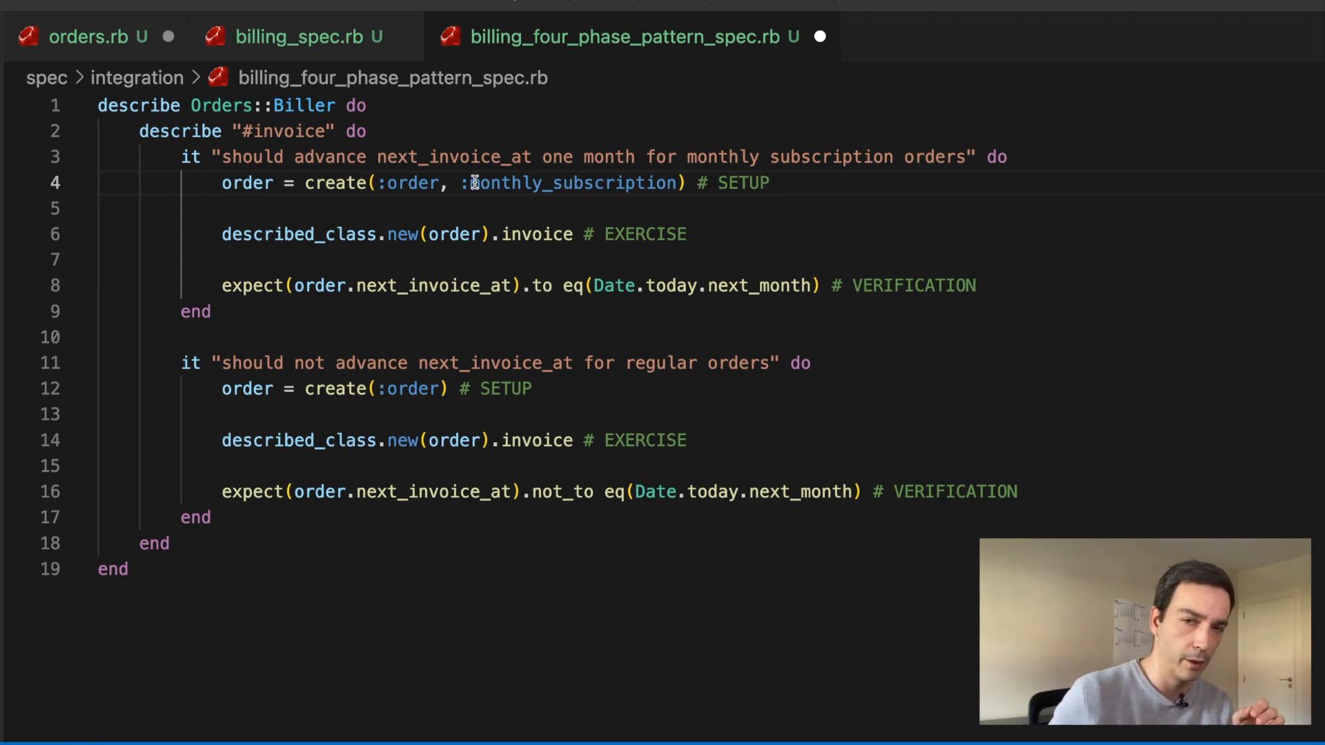
pyautogui.scroll(-3)
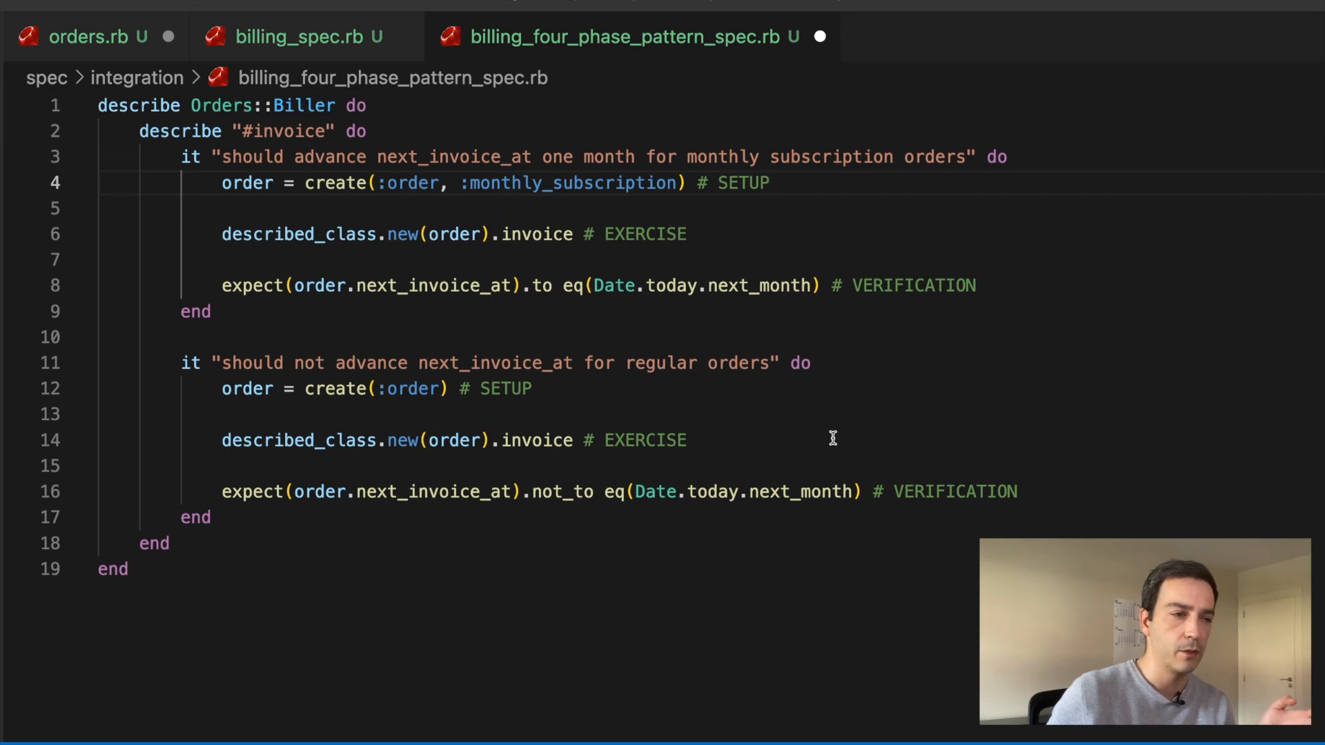
pyautogui.moveTo(1079, 358)
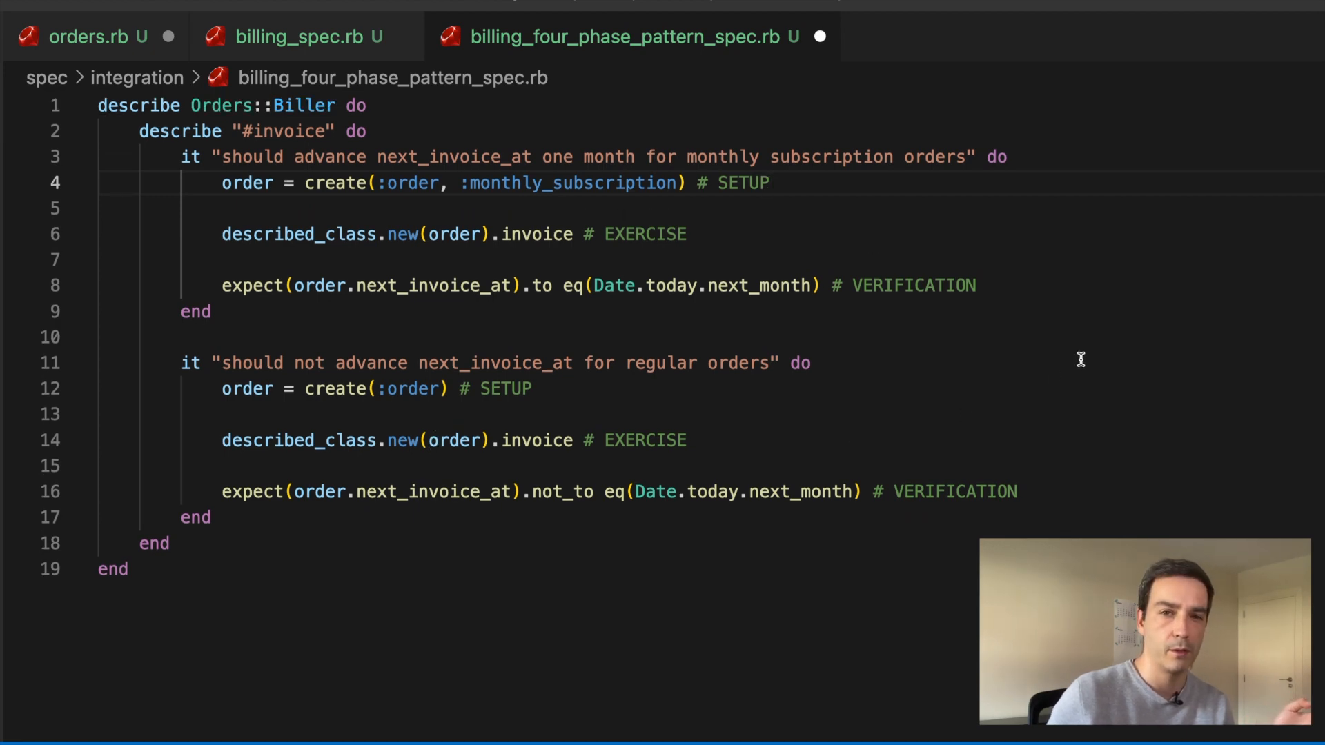